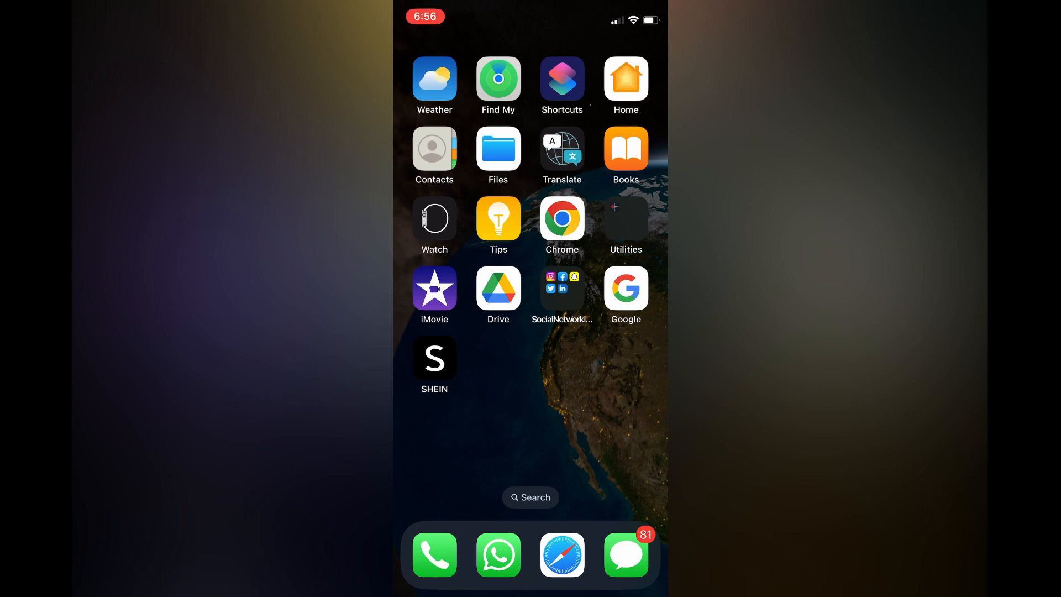
- Launch the Watch app to reach its Notifications settings list
left_click(433, 218)
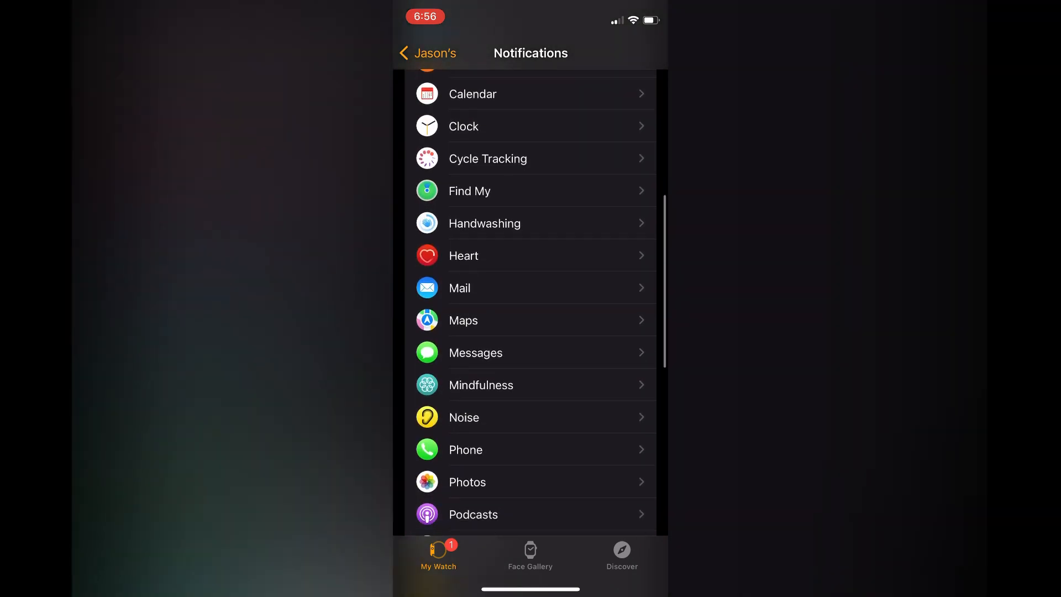
- Switch off the Snapchat toggle under Mirror iPhone Alerts From
scroll("down", 3)
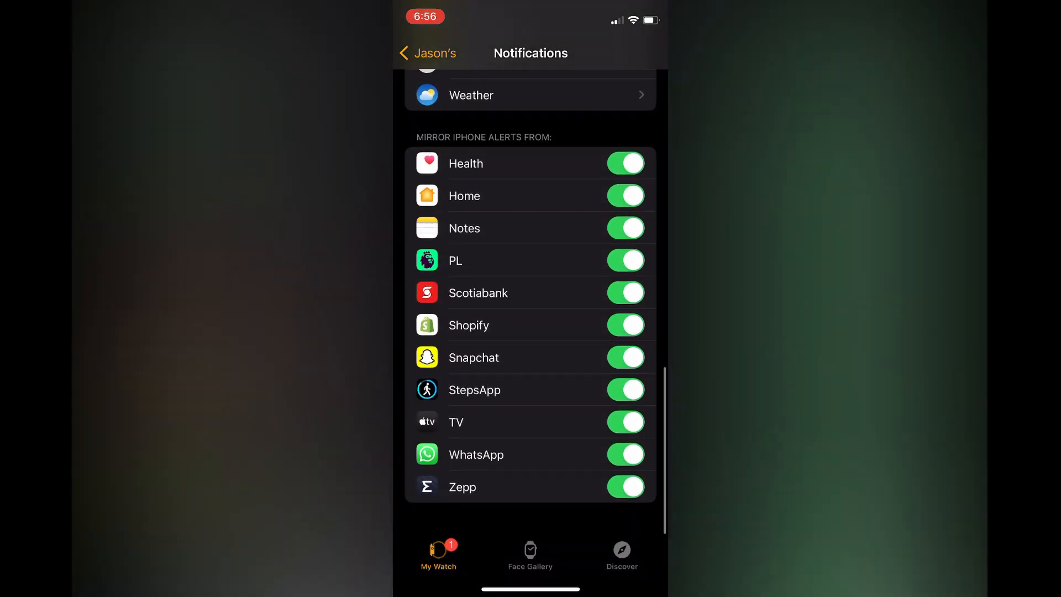
scroll("up", 3)
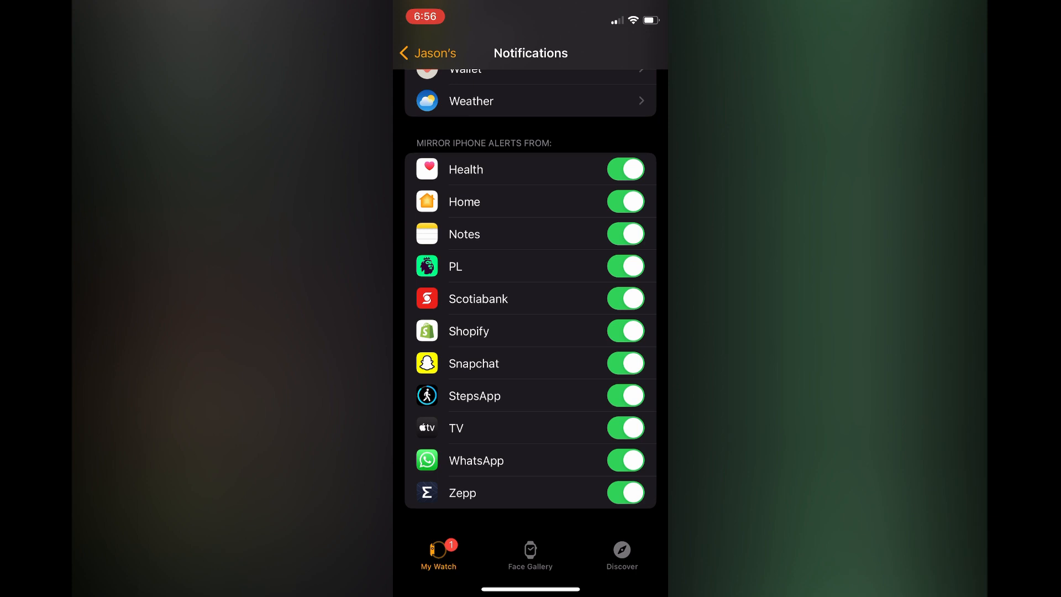
left_click(624, 363)
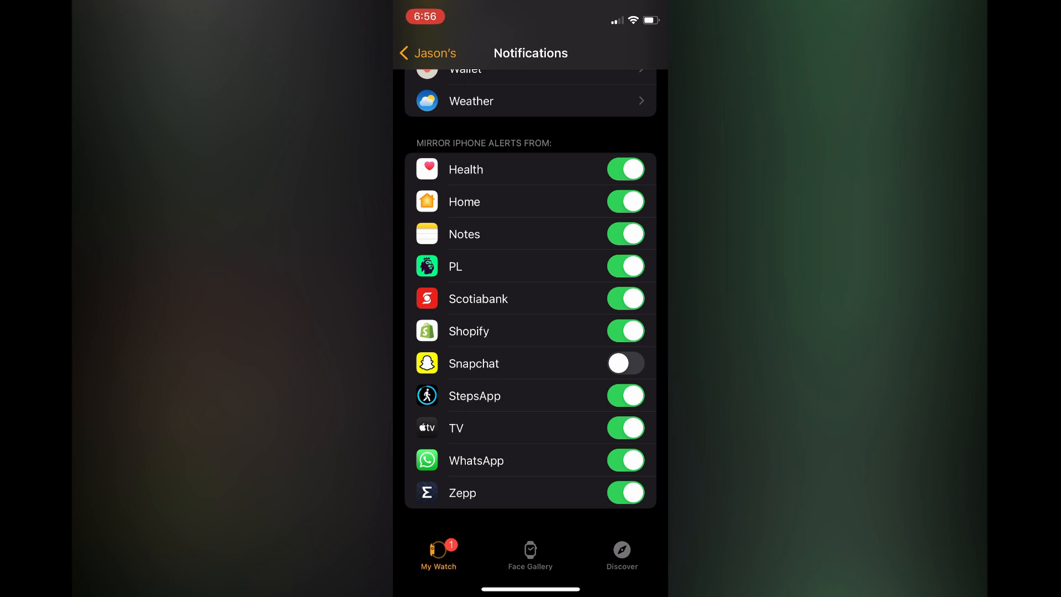
left_click(624, 364)
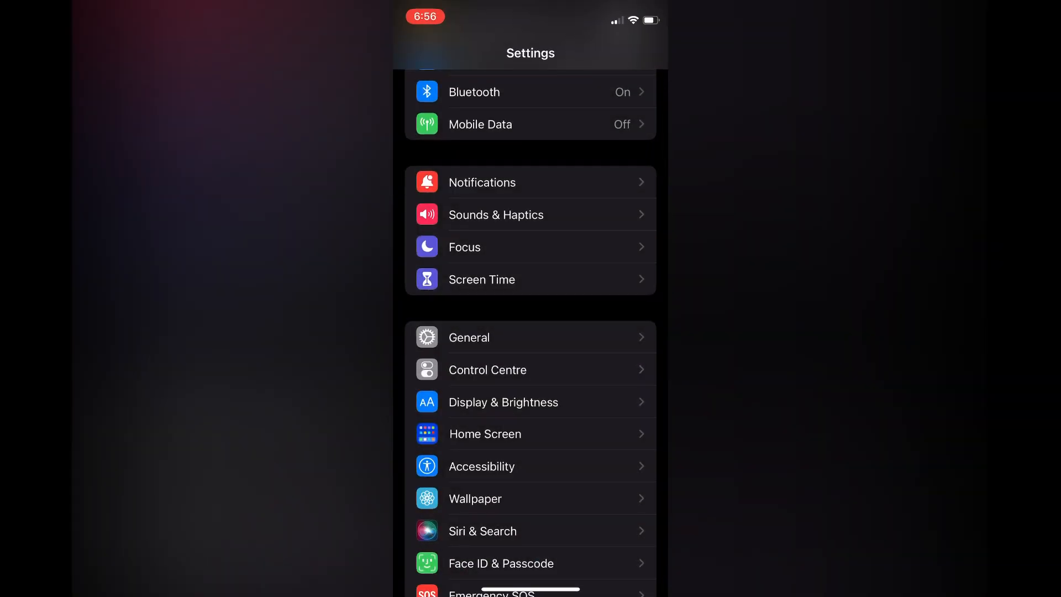
- Turn off Allow Notifications for Snapchat in Settings > Notifications
left_click(530, 181)
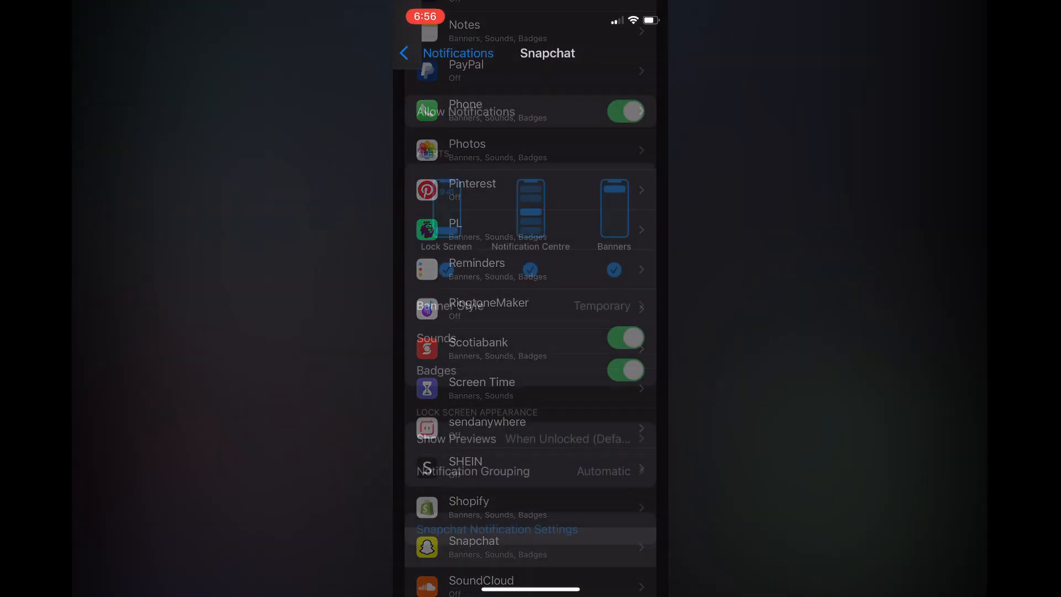
left_click(625, 111)
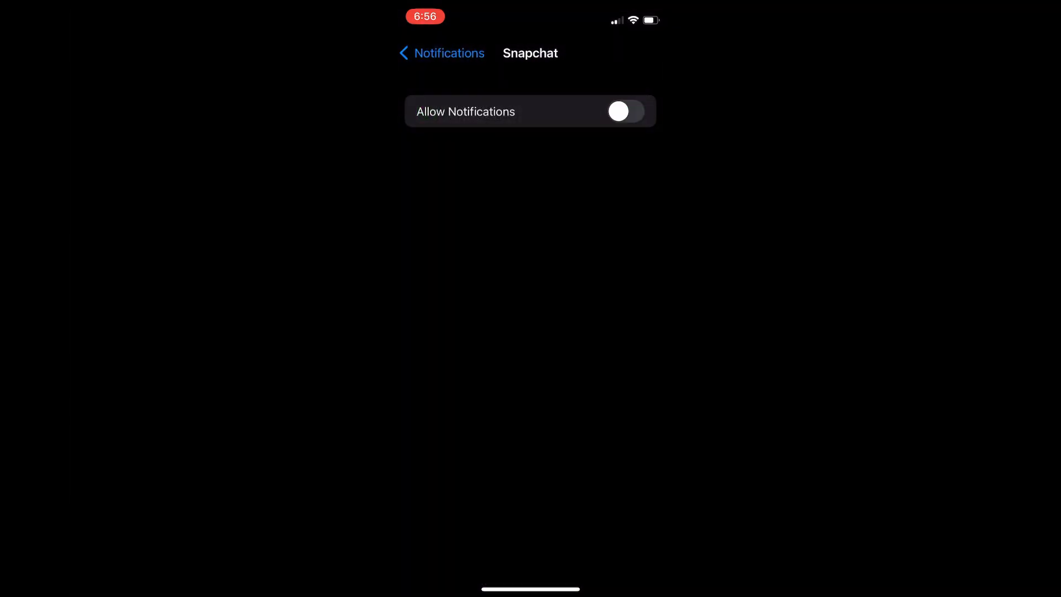